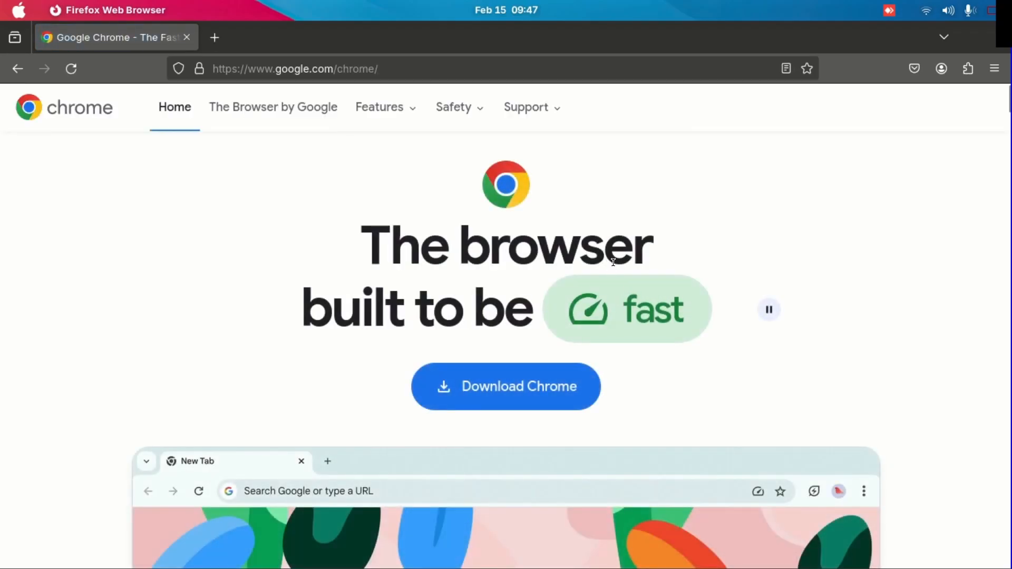
Accept the terms and download the 64 bit .deb package of Google Chrome.
left_click(505, 385)
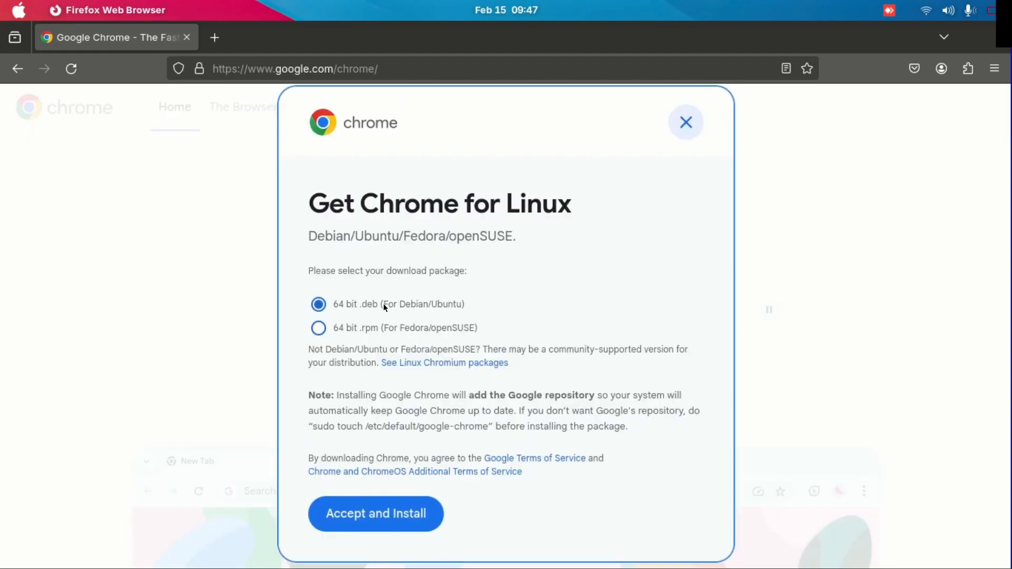
mouse_move(455, 462)
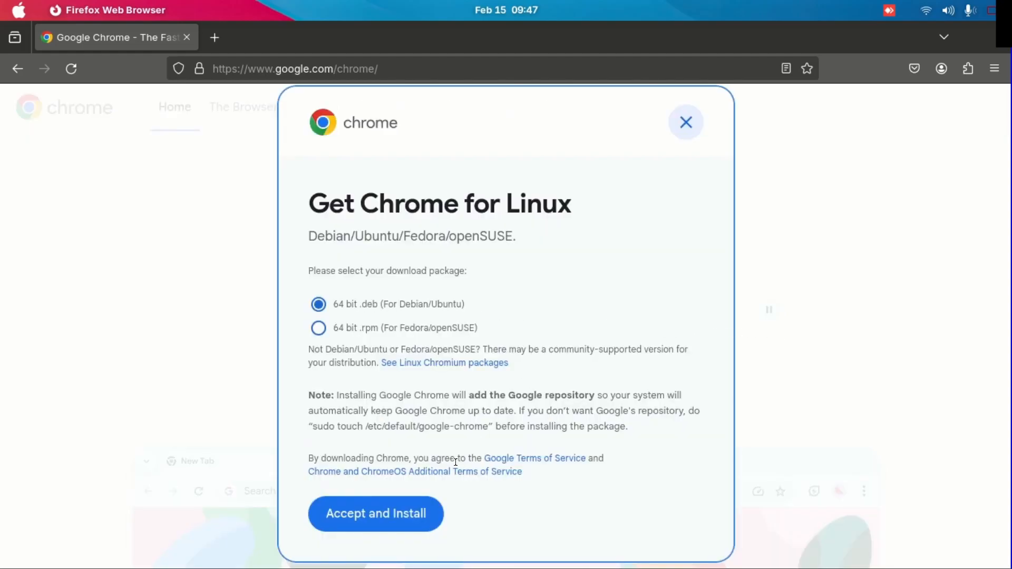
left_click(376, 513)
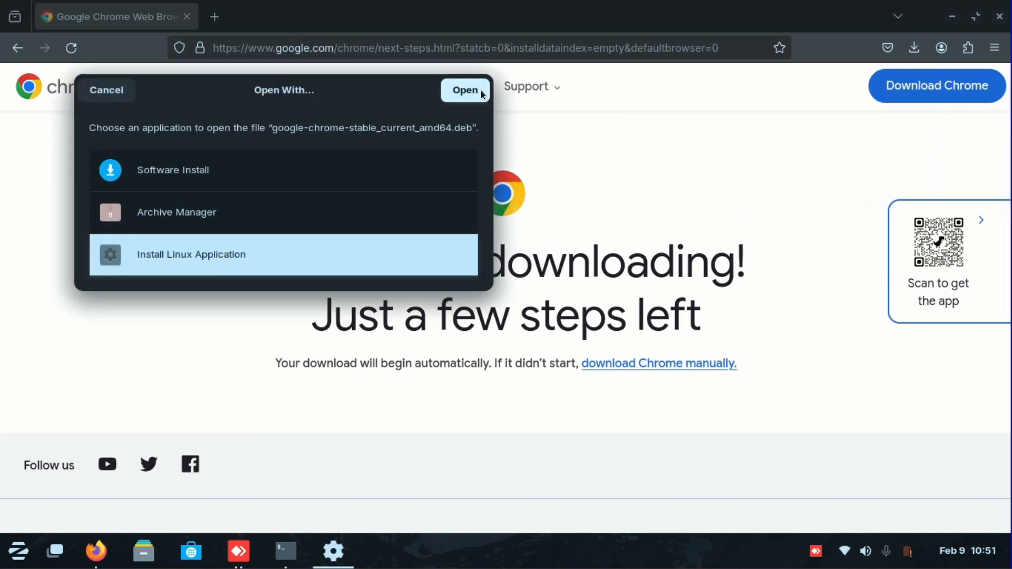
Send the downloaded Chrome .deb to Install Linux Application and run it despite the warning.
left_click(465, 90)
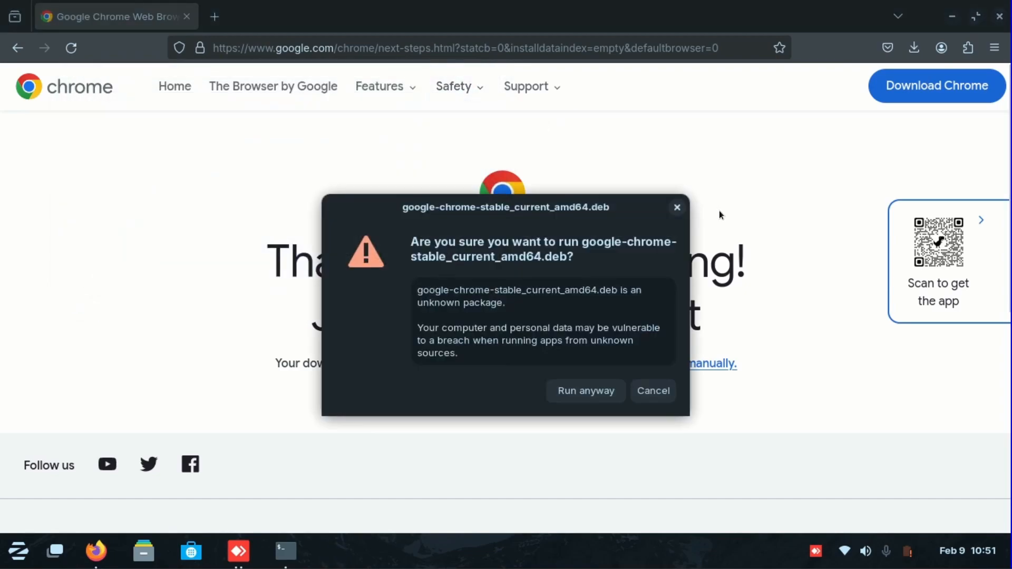
left_click(585, 390)
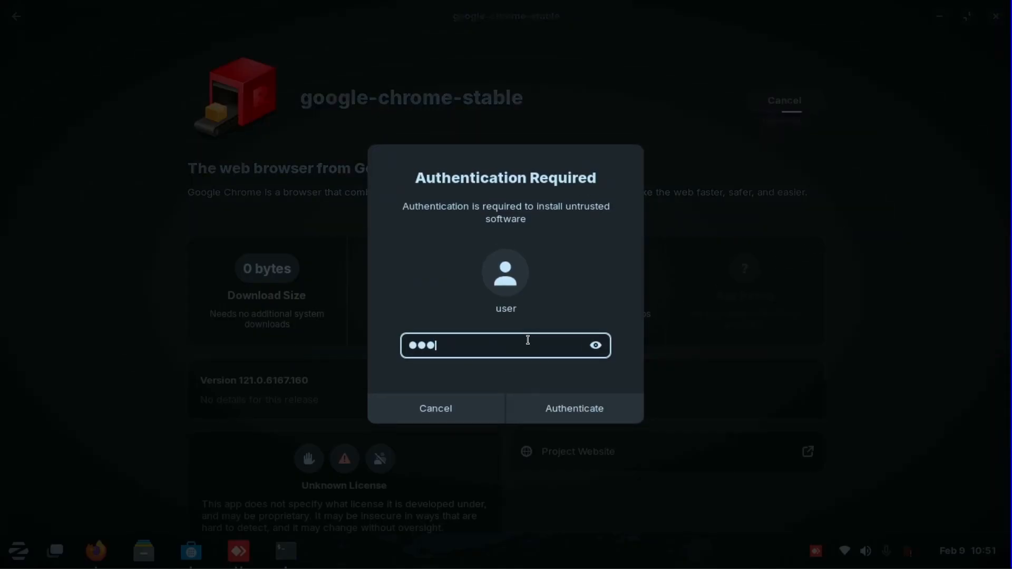
Authenticate the google-chrome-stable install and launch Google Chrome once it finishes.
left_click(573, 408)
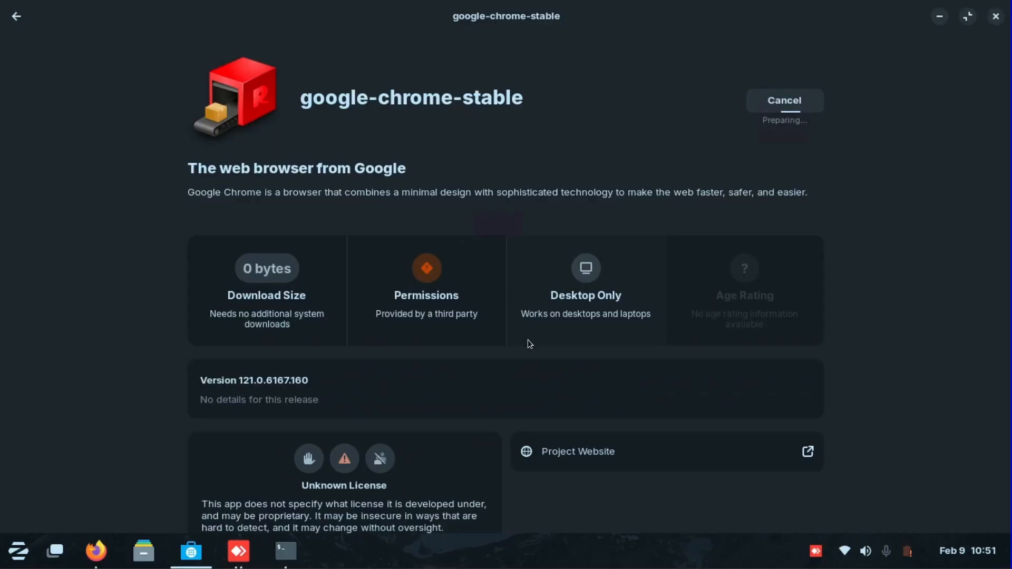
mouse_move(509, 338)
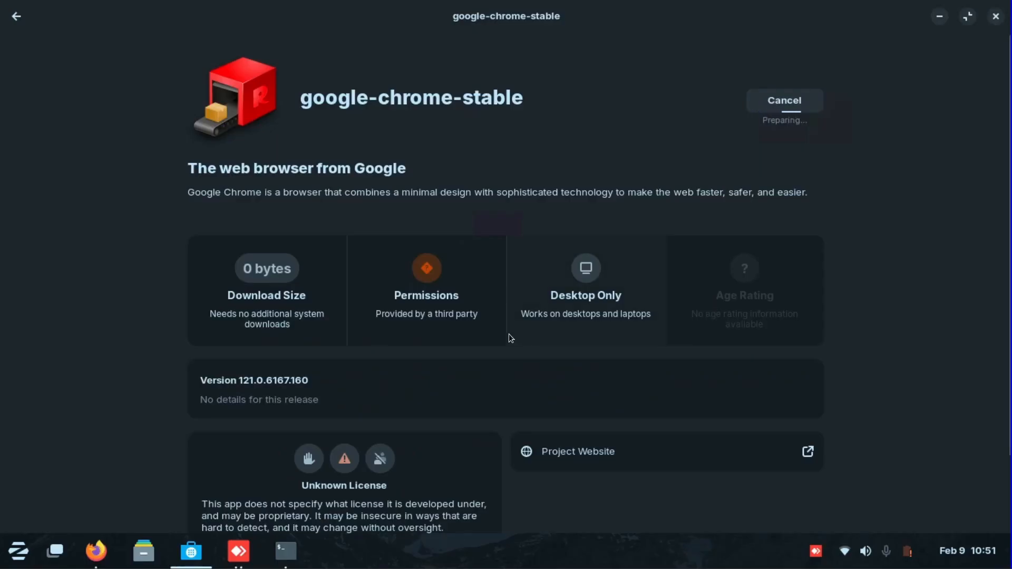
mouse_move(841, 221)
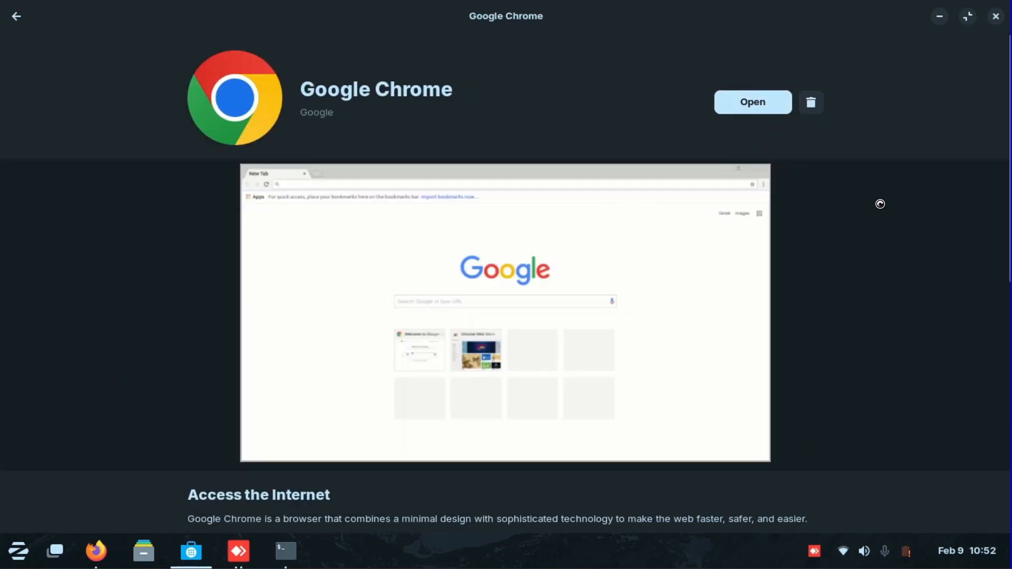
left_click(751, 102)
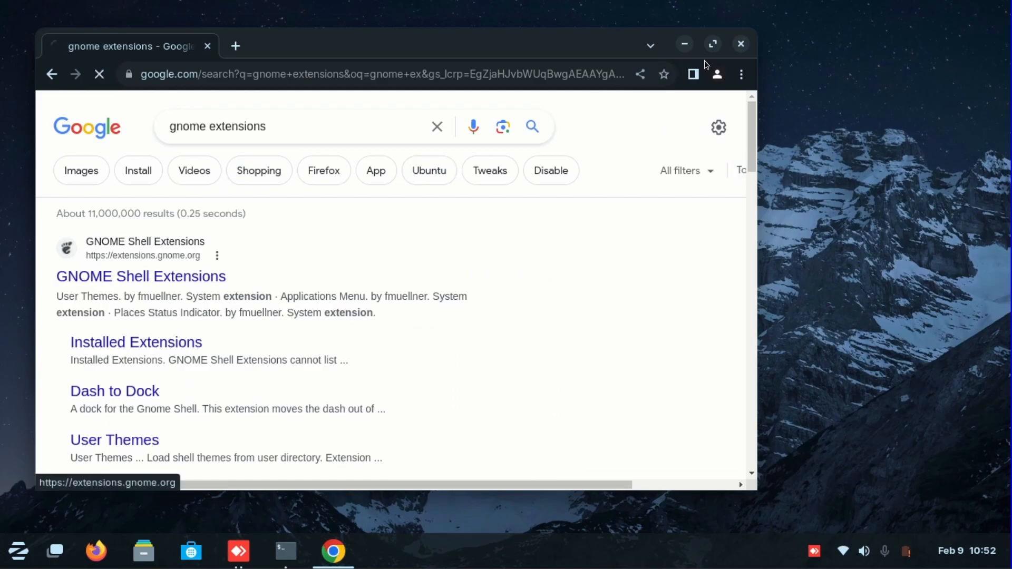
Go to the GNOME Shell Extensions site maximized and follow its link to the browser extension page.
left_click(140, 276)
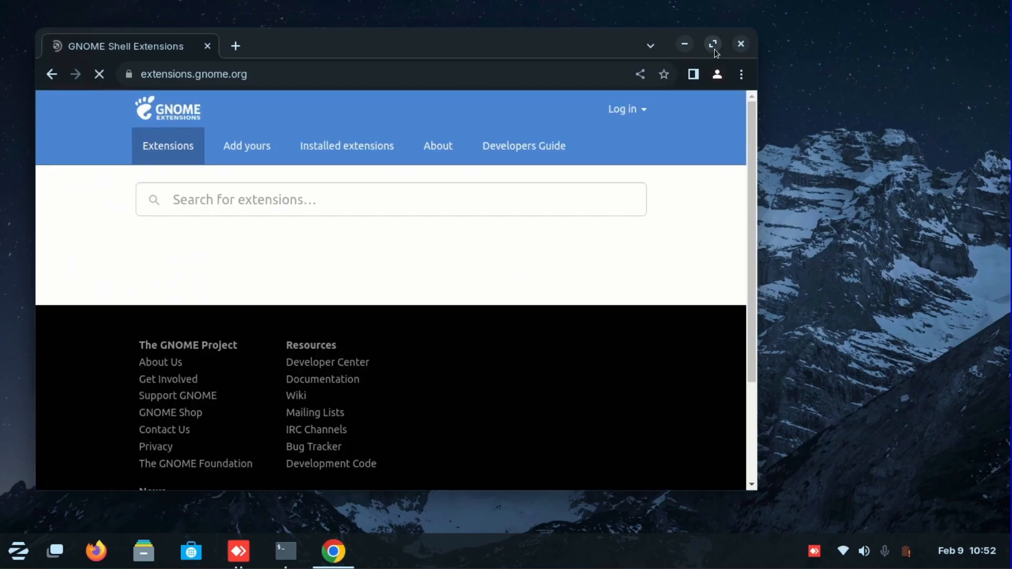
left_click(713, 44)
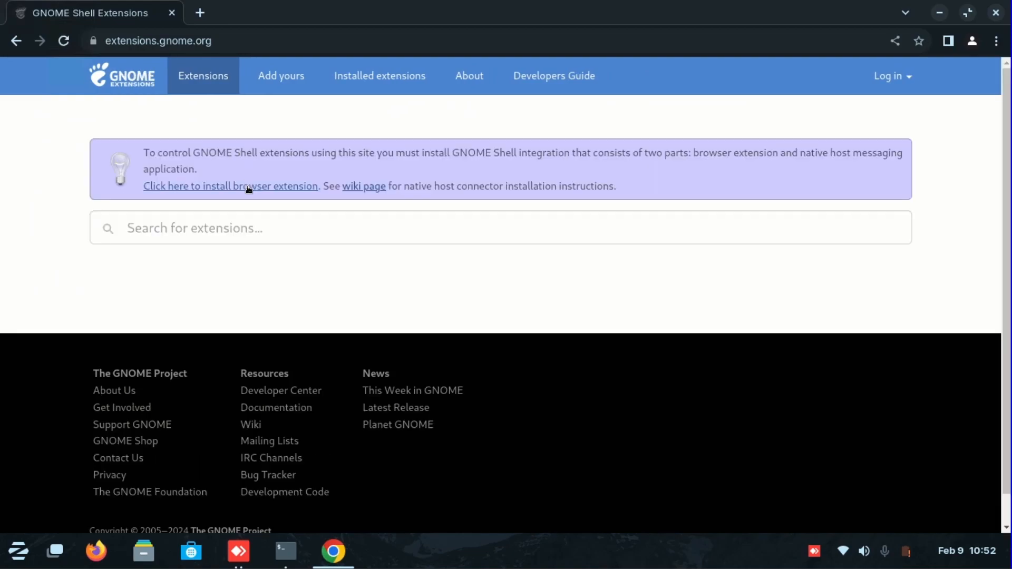
left_click(230, 185)
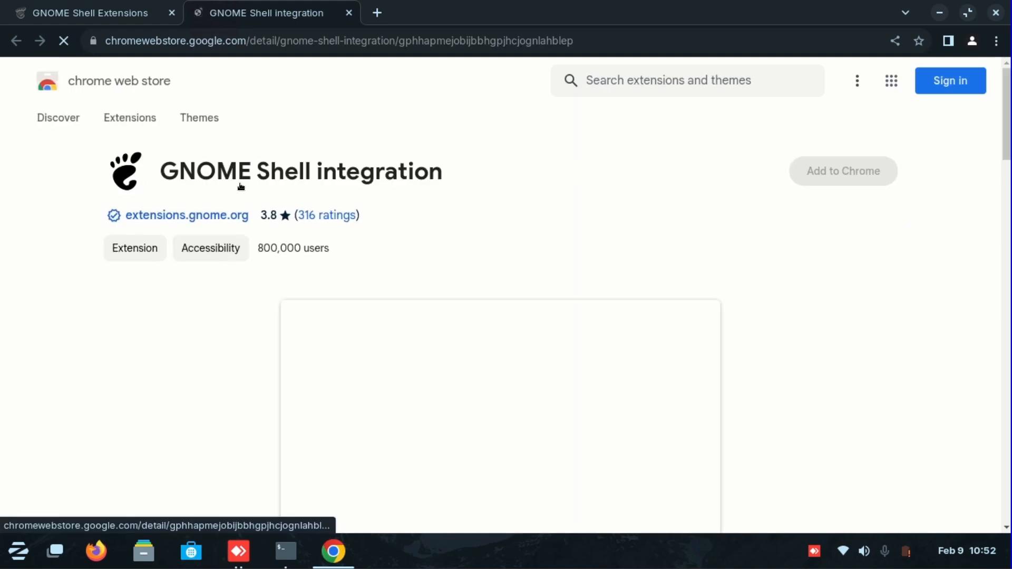
Add the GNOME Shell integration extension to Chrome and dismiss the added notice.
left_click(842, 171)
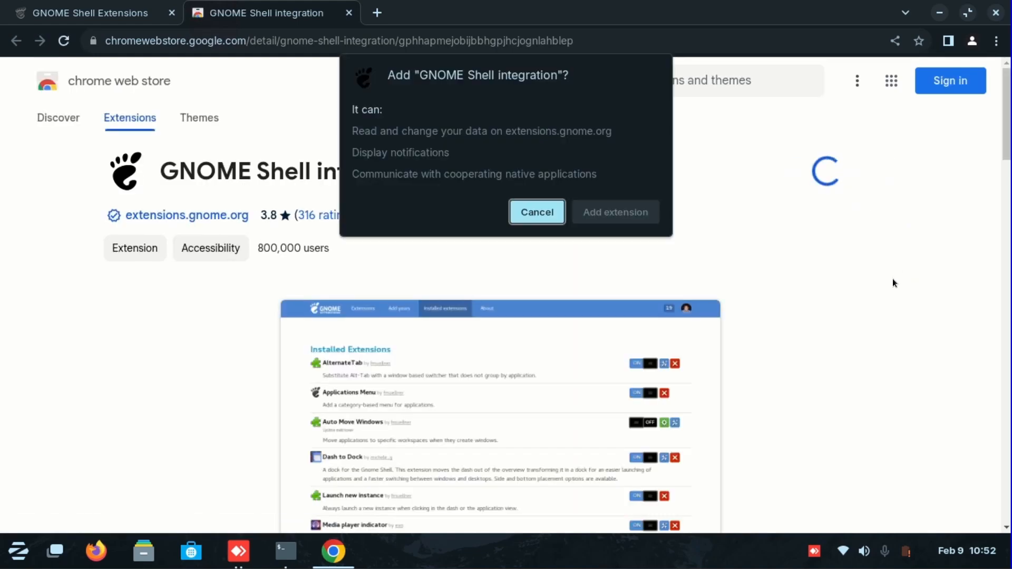
left_click(537, 212)
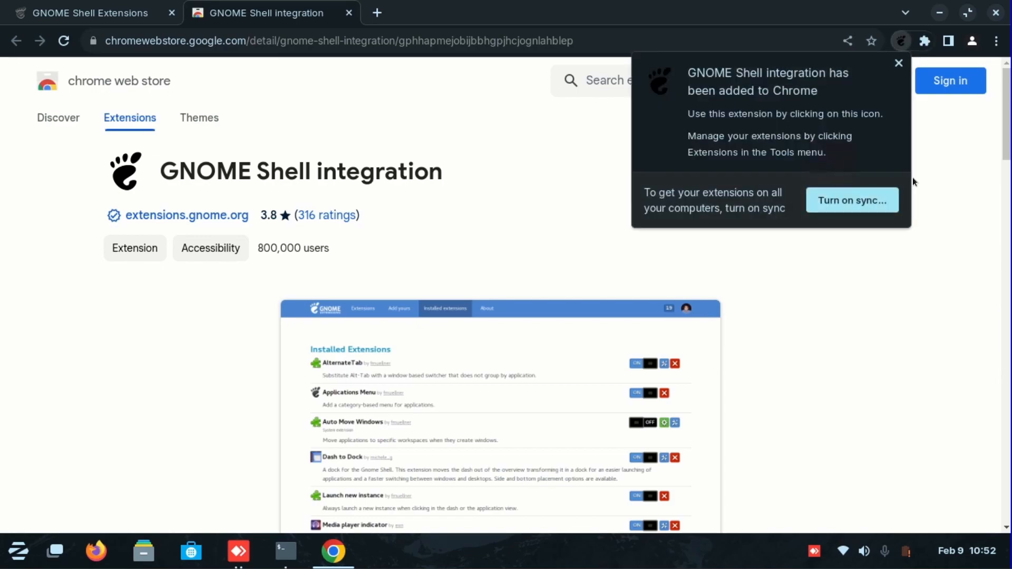
left_click(898, 62)
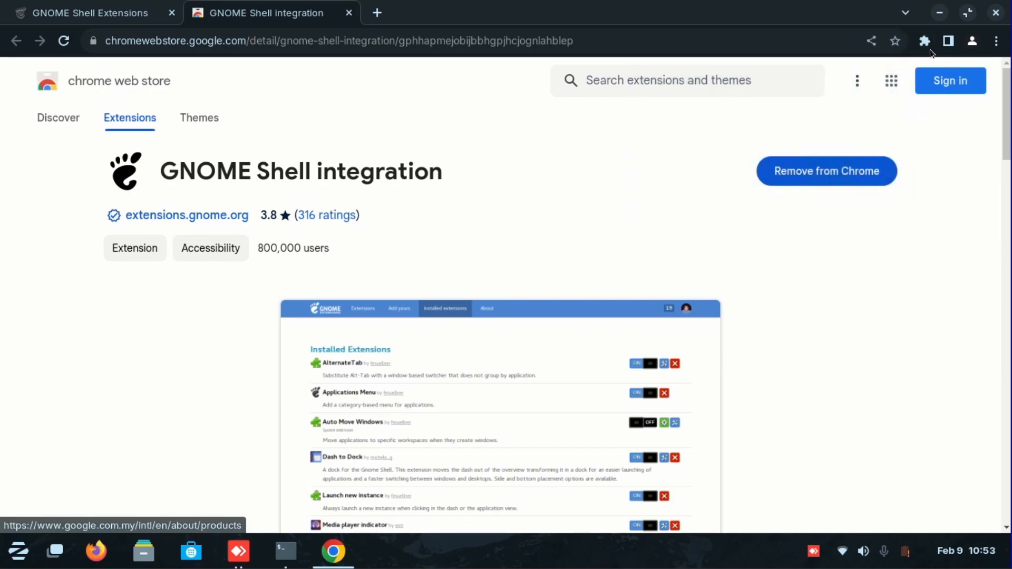
Reload extensions.gnome.org in a new tab listing available extensions, closing the Web Store tab.
left_click(188, 215)
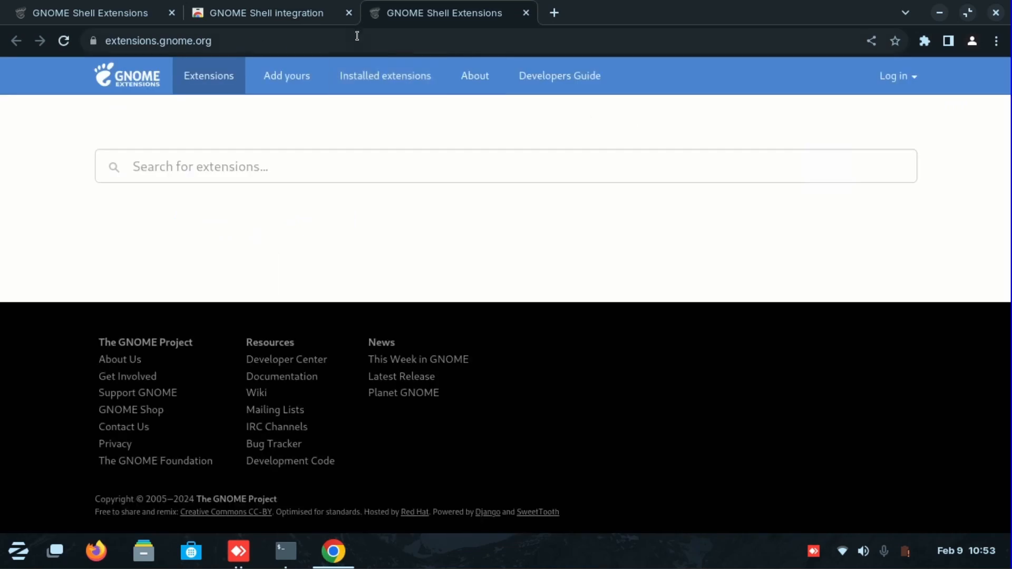
left_click(347, 13)
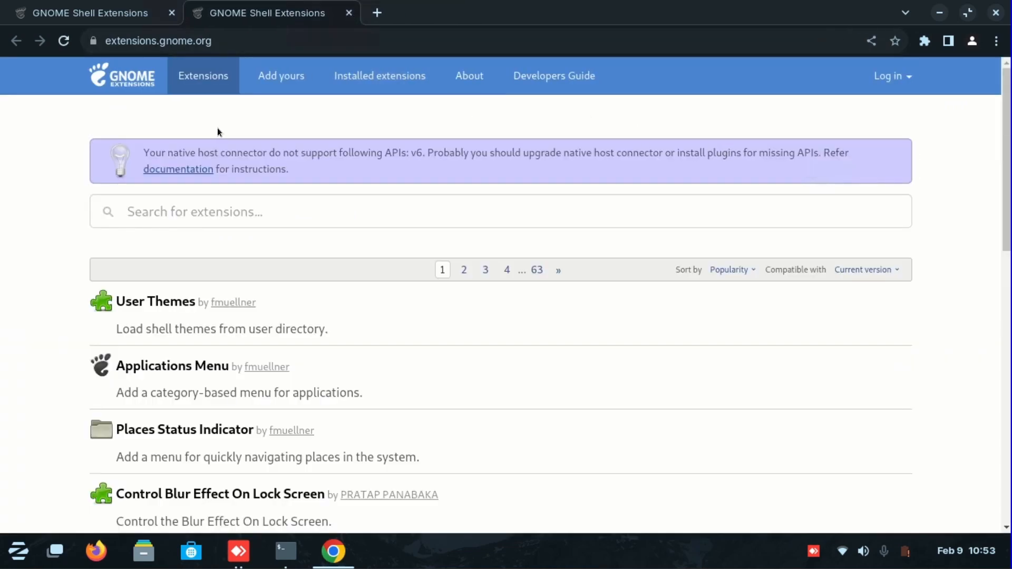